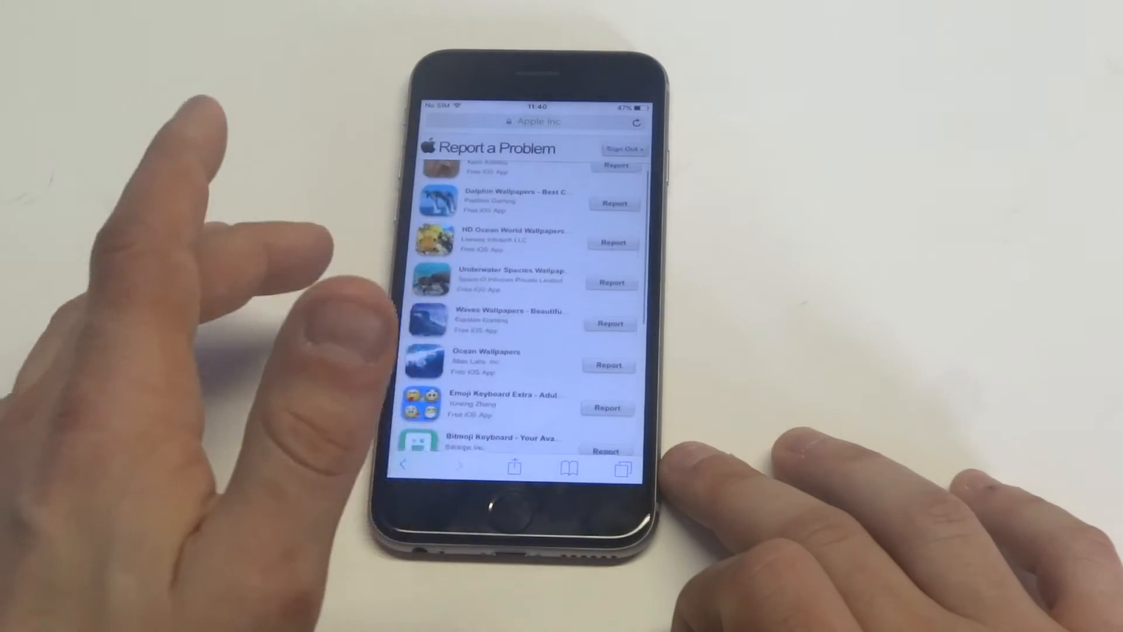
Step: Scroll through the purchases list until the 'Didn't find what you're looking for?' note appears
{"action": "scroll", "scroll_direction": "down", "scroll_amount": 3}
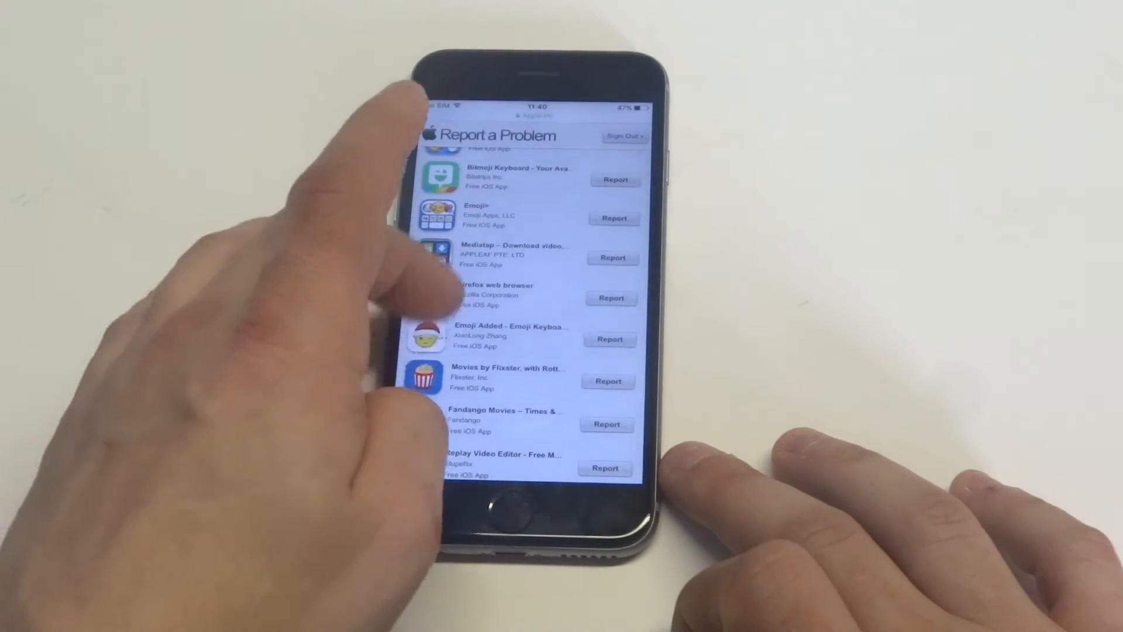
{"action": "scroll", "scroll_direction": "down", "scroll_amount": 3}
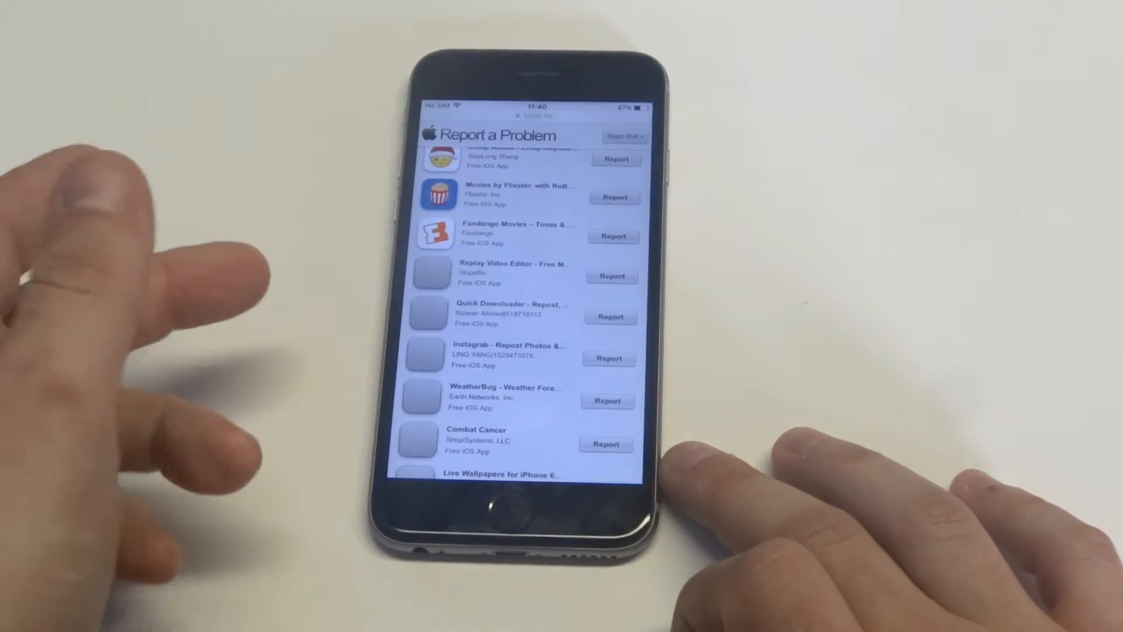
{"action": "scroll", "scroll_direction": "down", "scroll_amount": 3}
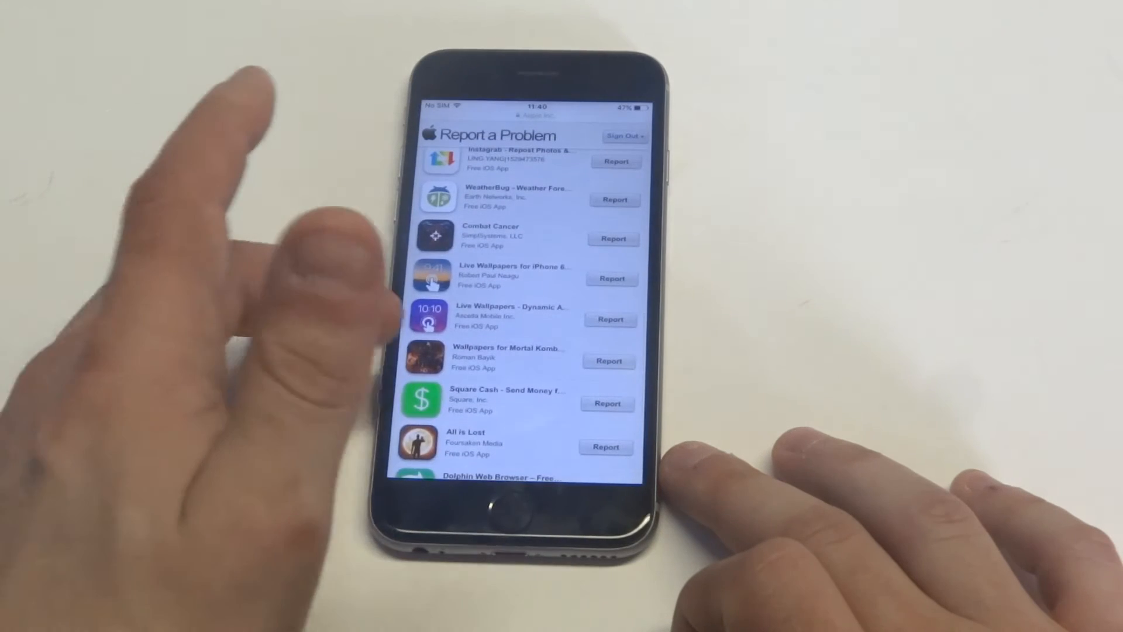
{"action": "scroll", "scroll_direction": "down", "scroll_amount": 3}
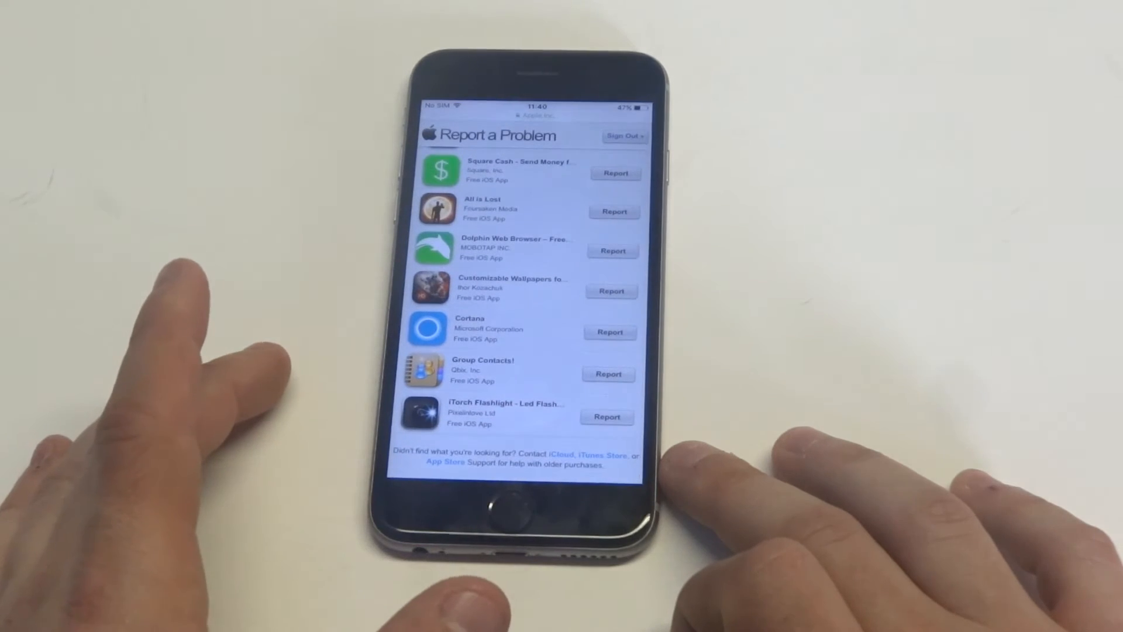
{"action": "scroll", "scroll_direction": "down", "scroll_amount": 3}
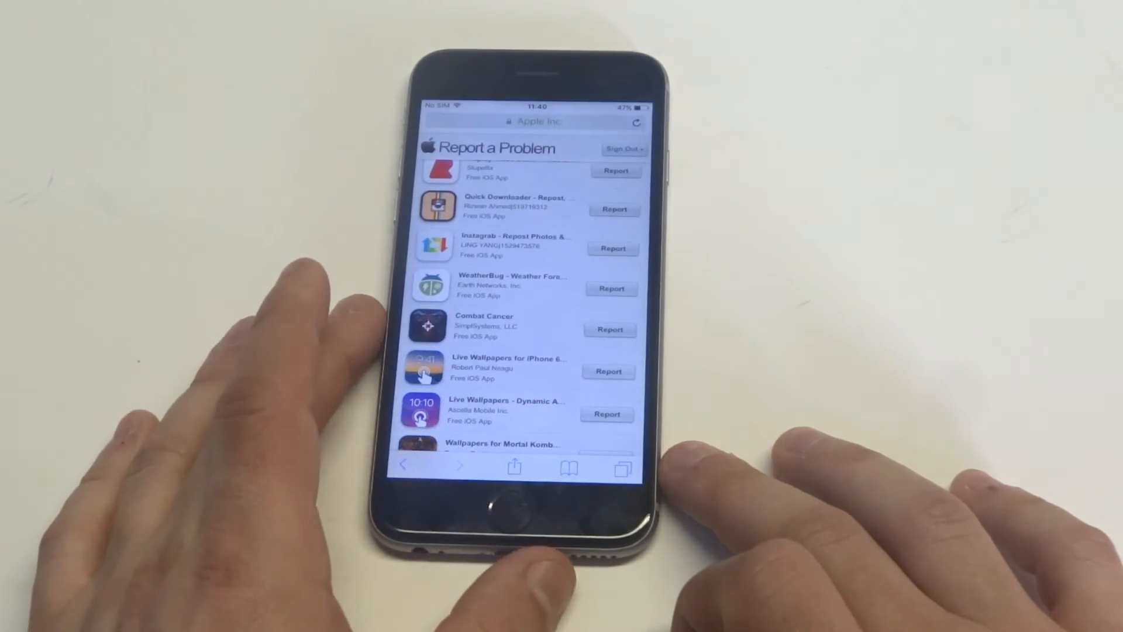
Step: Start a problem report for the Emoji Added - Emoji Keyboard app
{"action": "scroll", "scroll_direction": "down", "scroll_amount": 3}
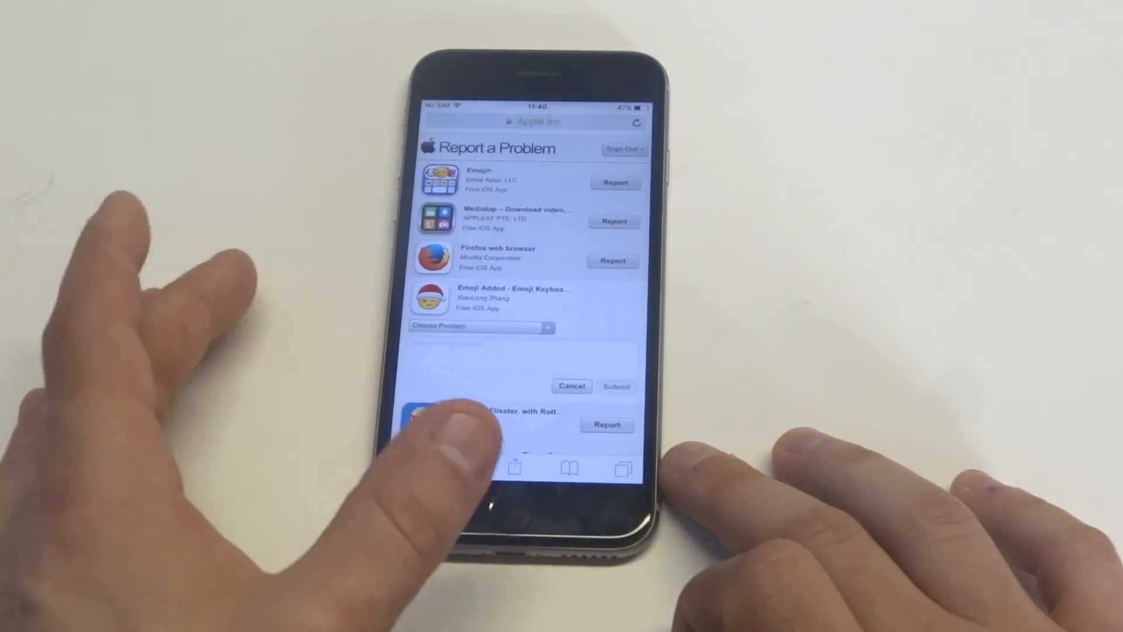
{"action": "left_click", "coordinate": [481, 326]}
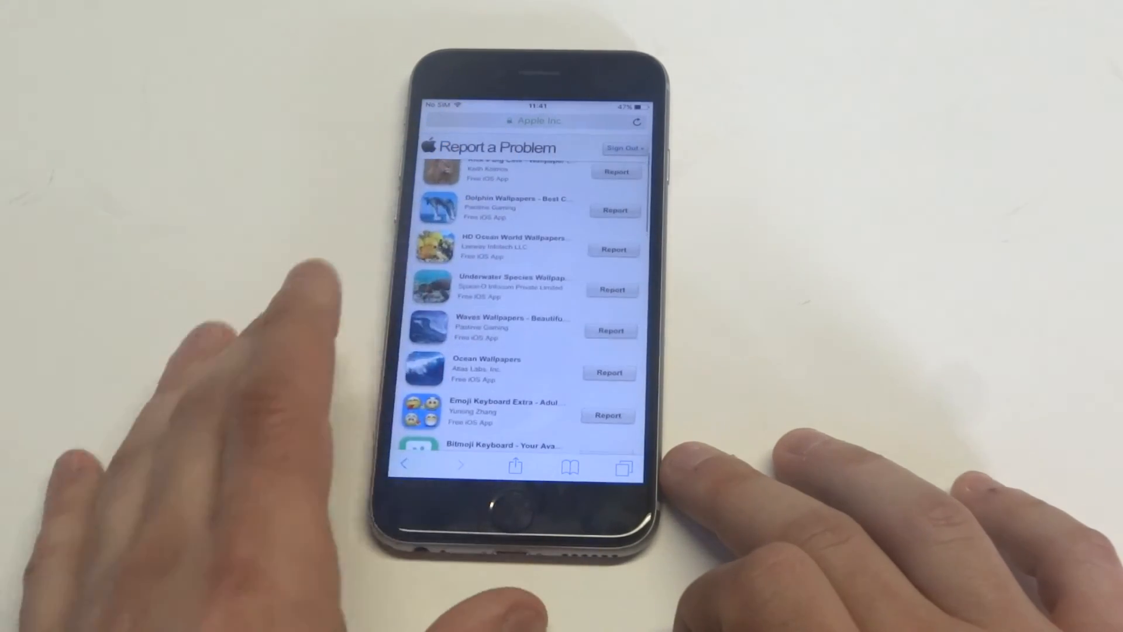
Step: Scroll back to the top of the purchases list where Search Purchases shows
{"action": "scroll", "scroll_direction": "down", "scroll_amount": 3}
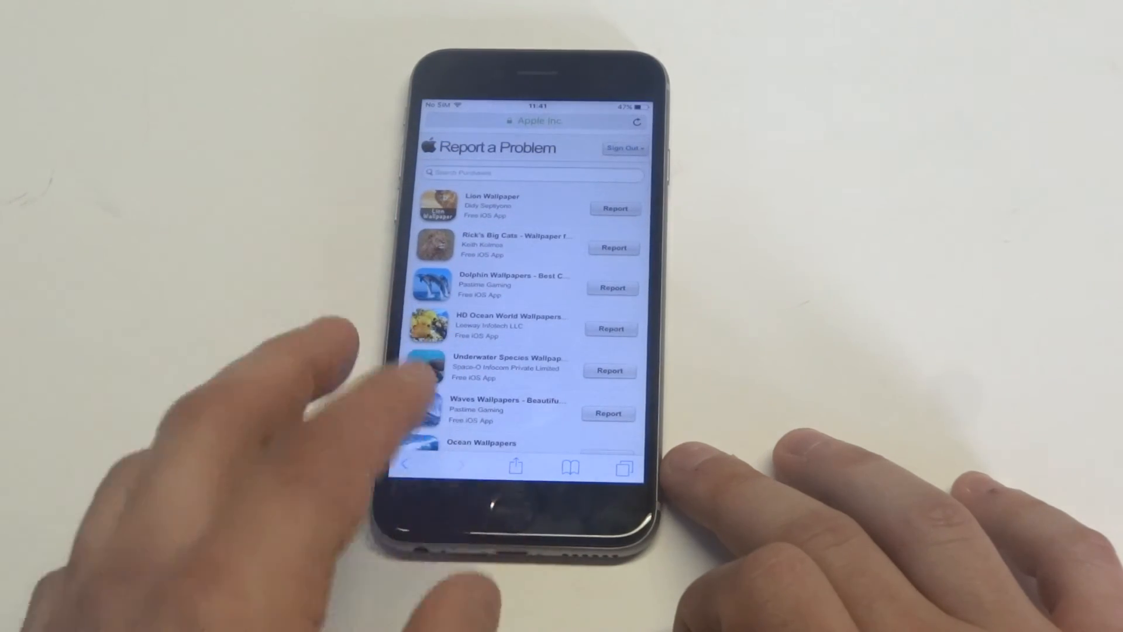